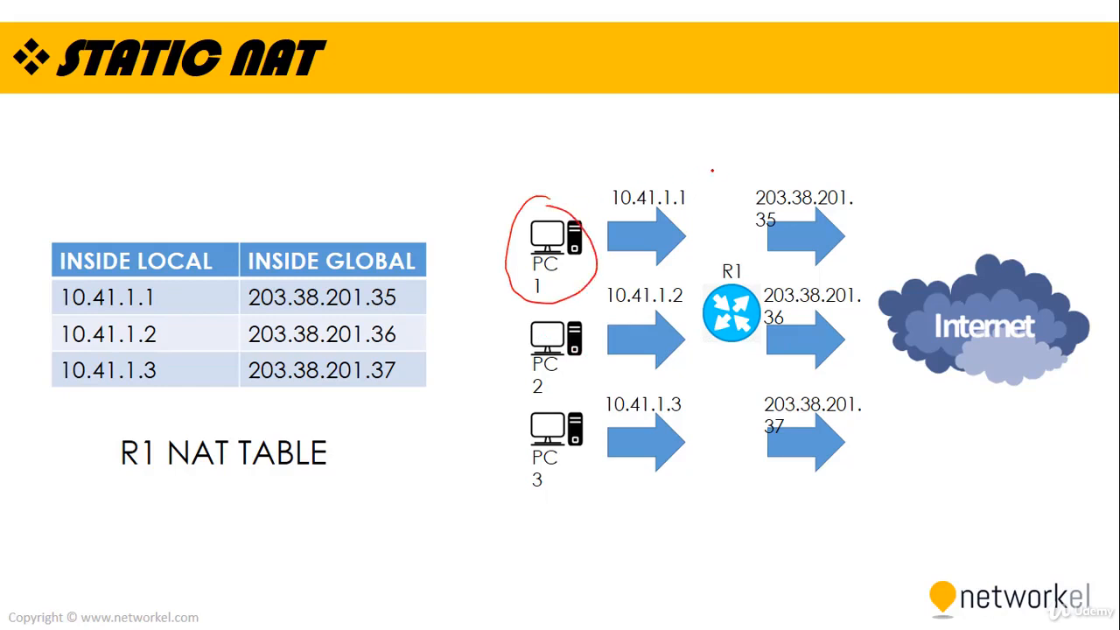
# Circle 10.41.1.1 in red pen and draw an arrow from it to the Internet cloud.
pyautogui.moveTo(700, 184); pyautogui.dragTo(814, 175)
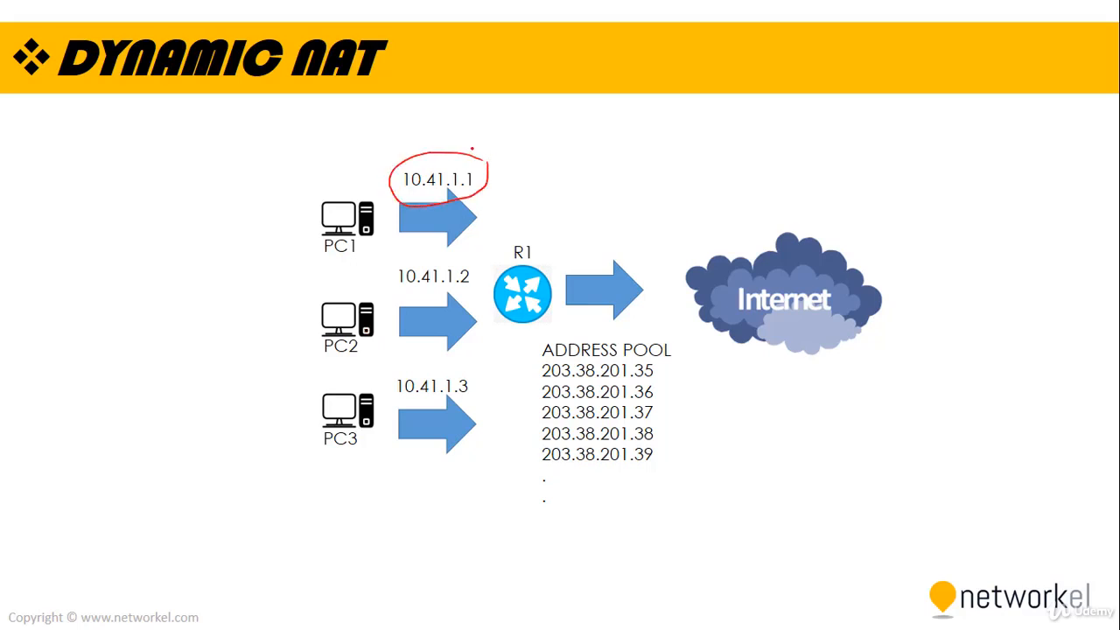
pyautogui.moveTo(473, 140); pyautogui.dragTo(717, 197)
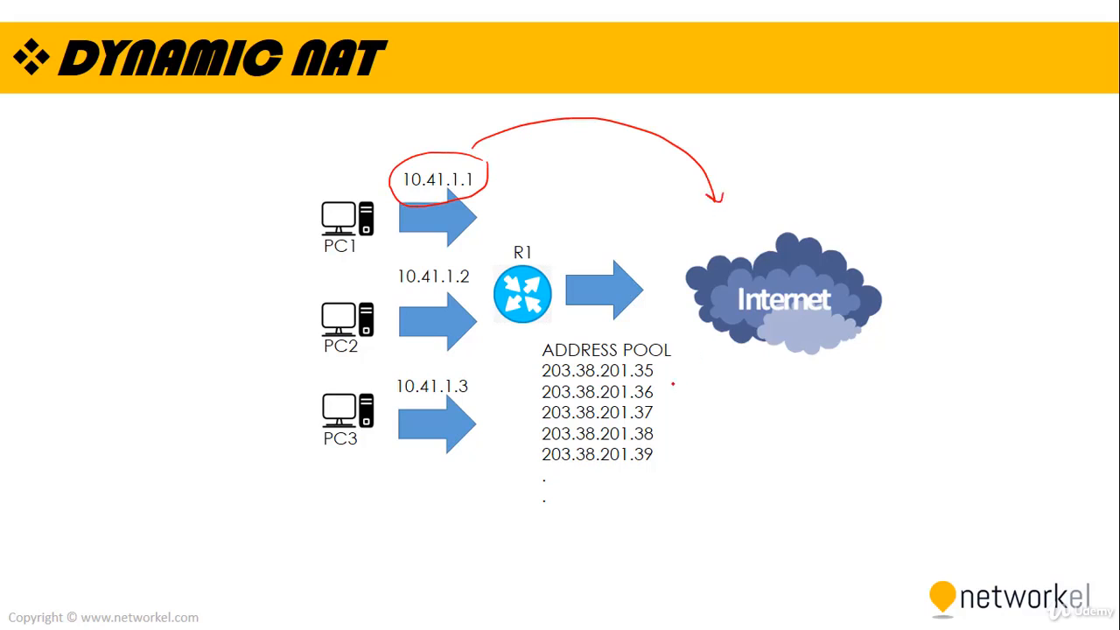